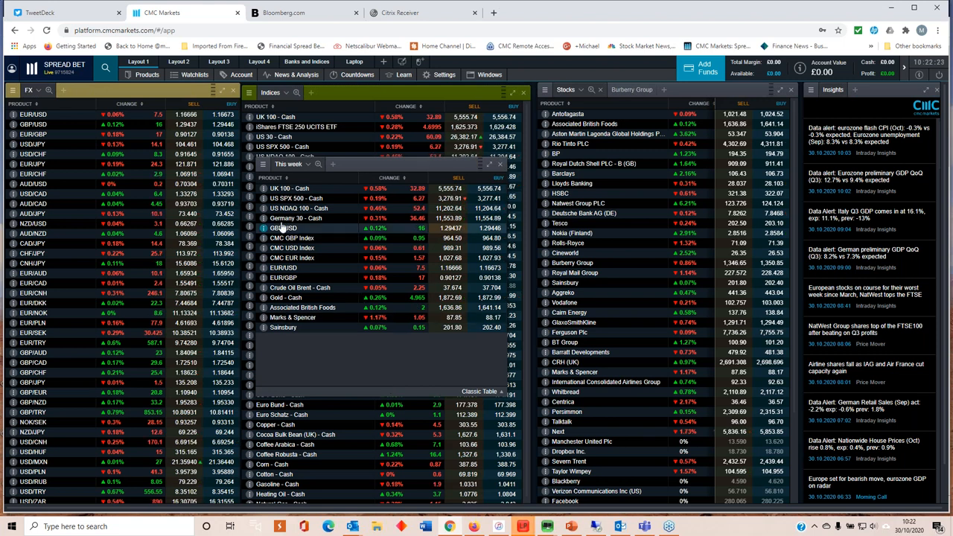
Step: Open the Germany 30 - Cash daily chart from the This week watchlist
{"action": "left_click", "coordinate": [294, 218]}
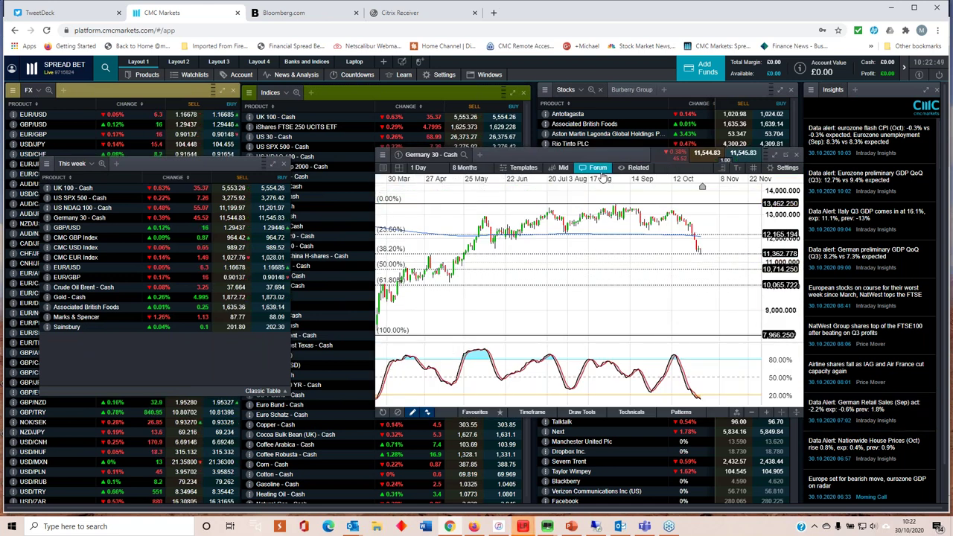
{"action": "left_click", "coordinate": [593, 167]}
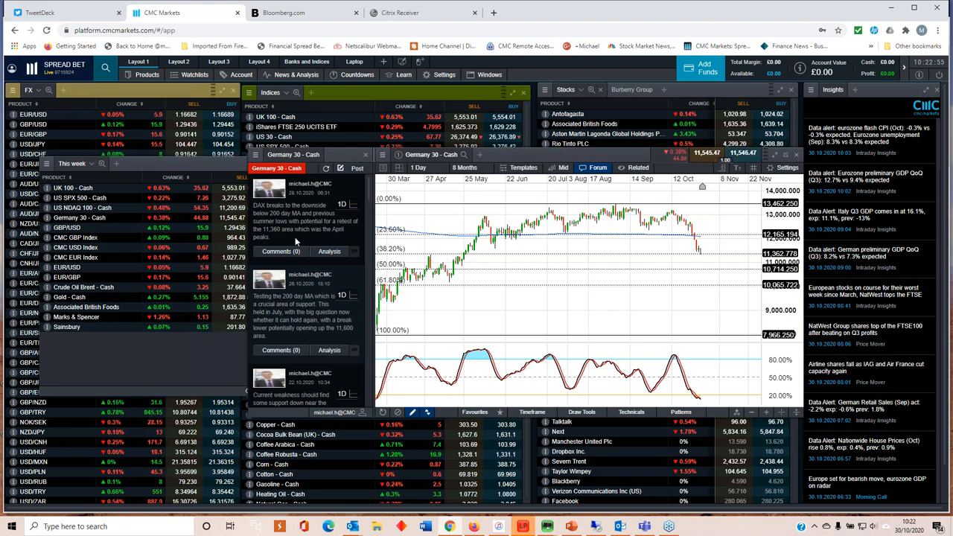
{"action": "mouse_move", "coordinate": [652, 247]}
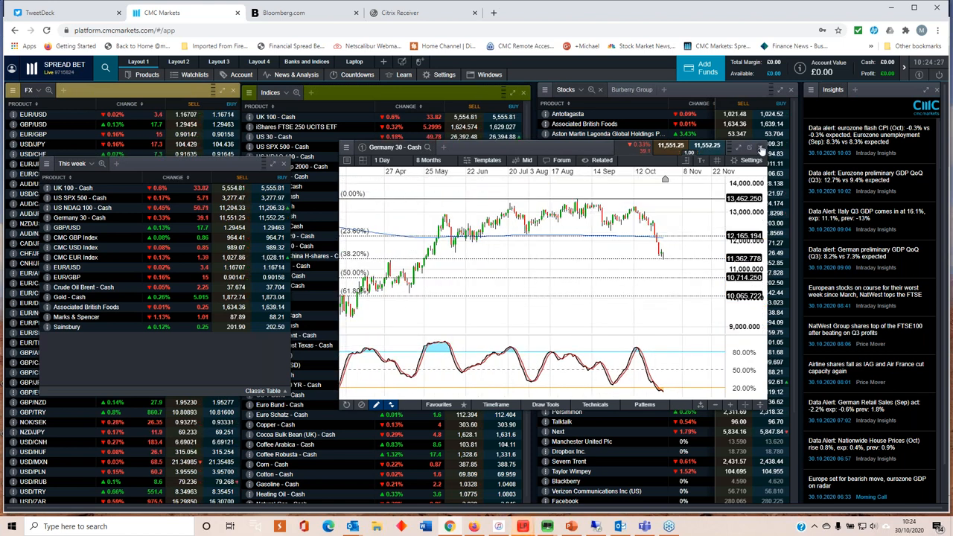
Step: Select US SPX 500 - Cash from the product dropdown to replace the index chart
{"action": "left_click", "coordinate": [78, 197]}
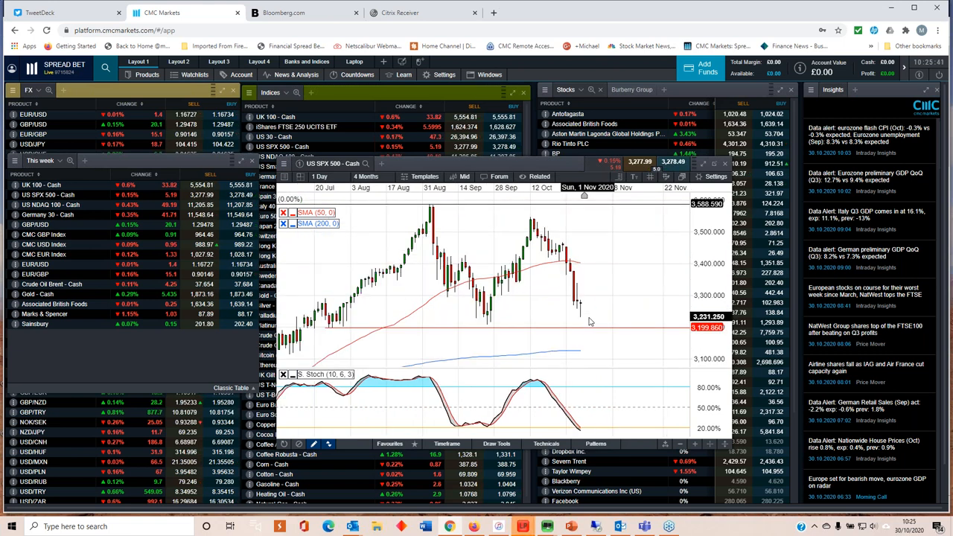
{"action": "mouse_move", "coordinate": [583, 309]}
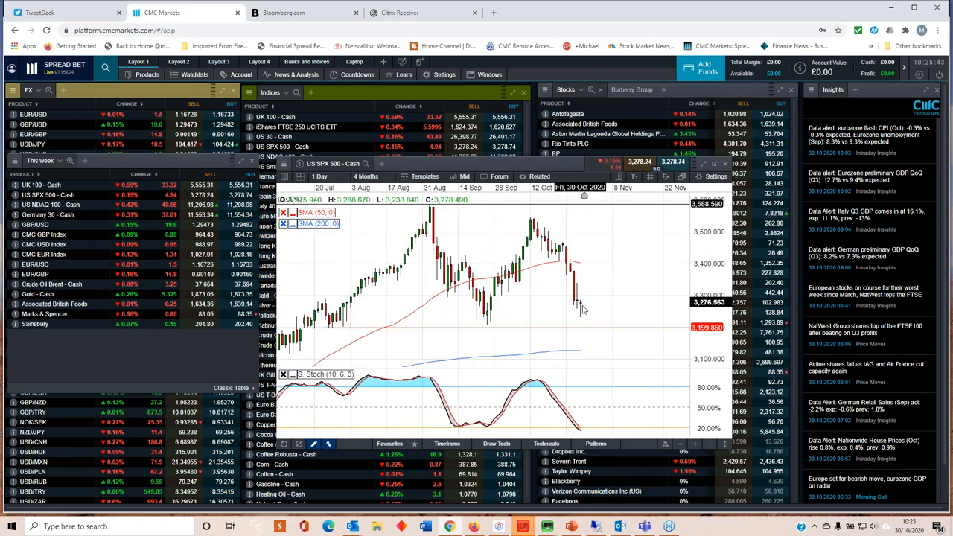
{"action": "mouse_move", "coordinate": [582, 322]}
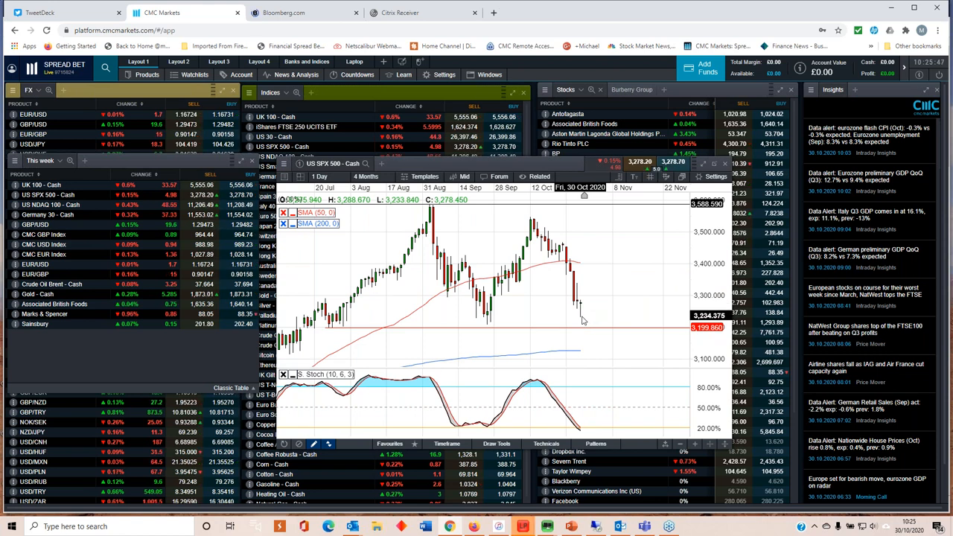
{"action": "mouse_move", "coordinate": [581, 333]}
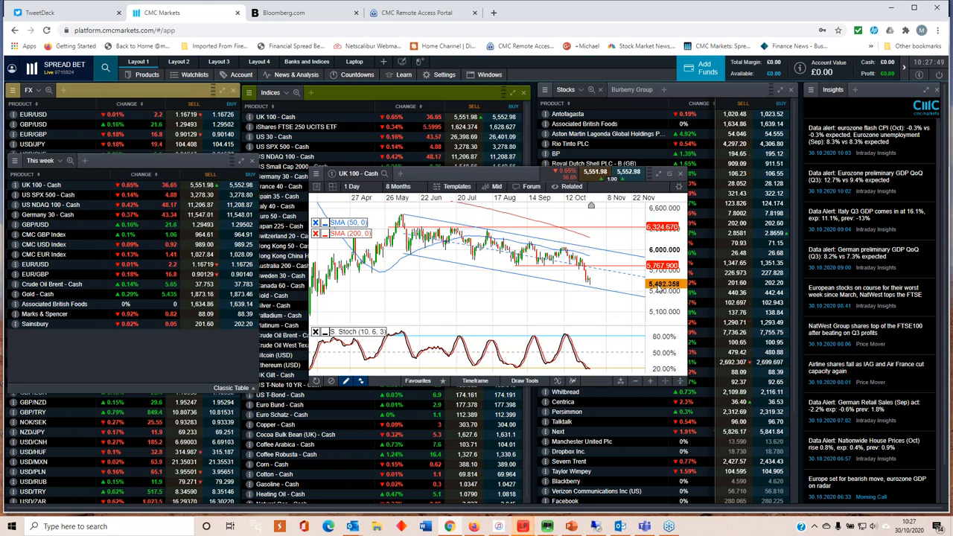
{"action": "mouse_move", "coordinate": [515, 268]}
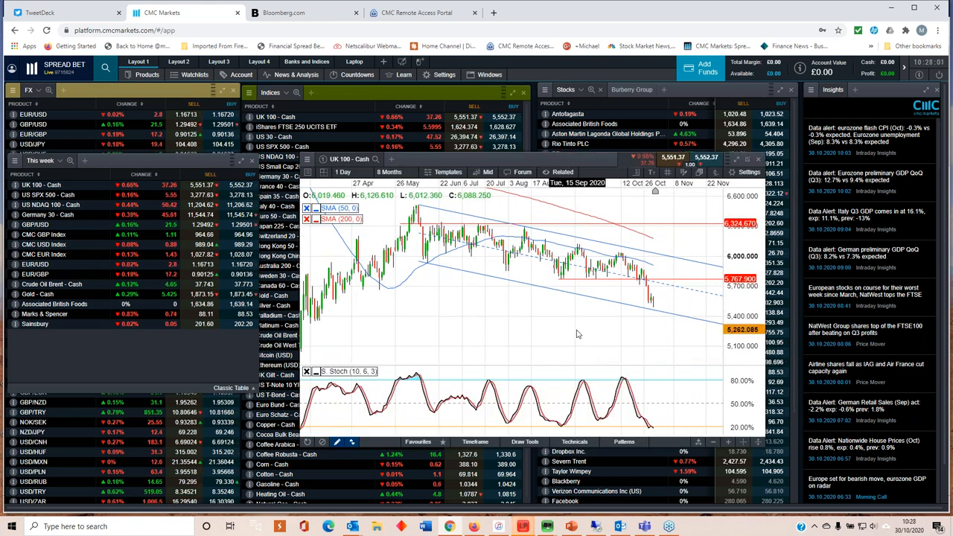
{"action": "mouse_move", "coordinate": [602, 329]}
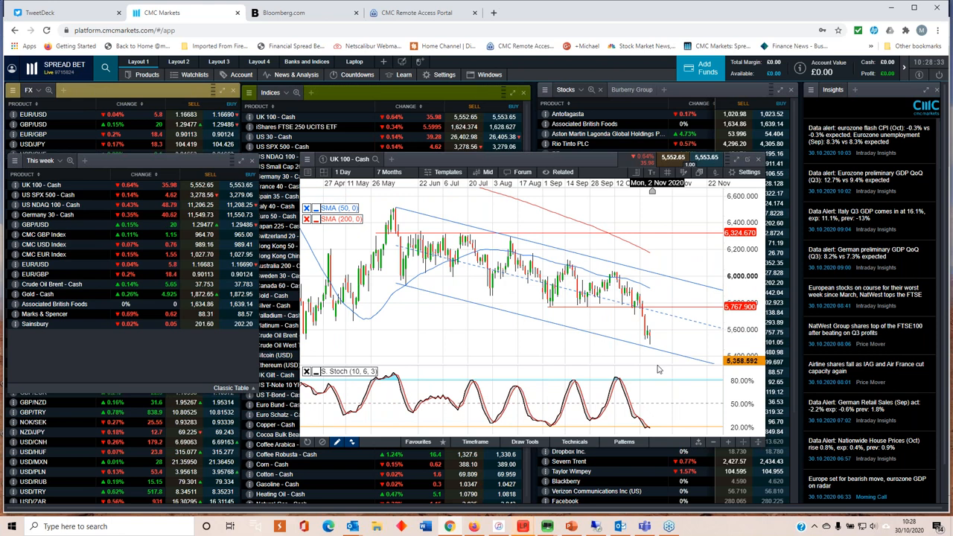
{"action": "mouse_move", "coordinate": [537, 307]}
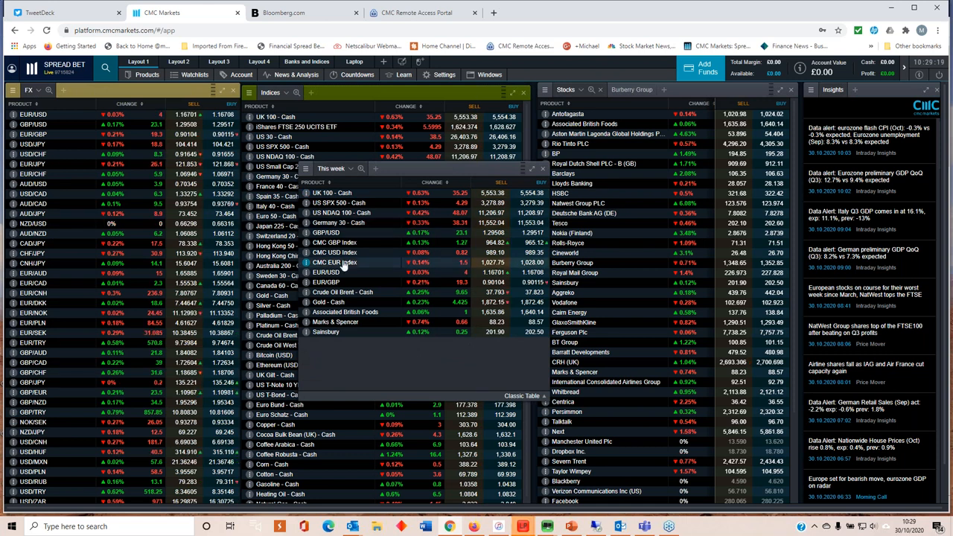
Step: Open the CMC USD Index chart and shorten its timeframe to the past few months
{"action": "left_click", "coordinate": [334, 254]}
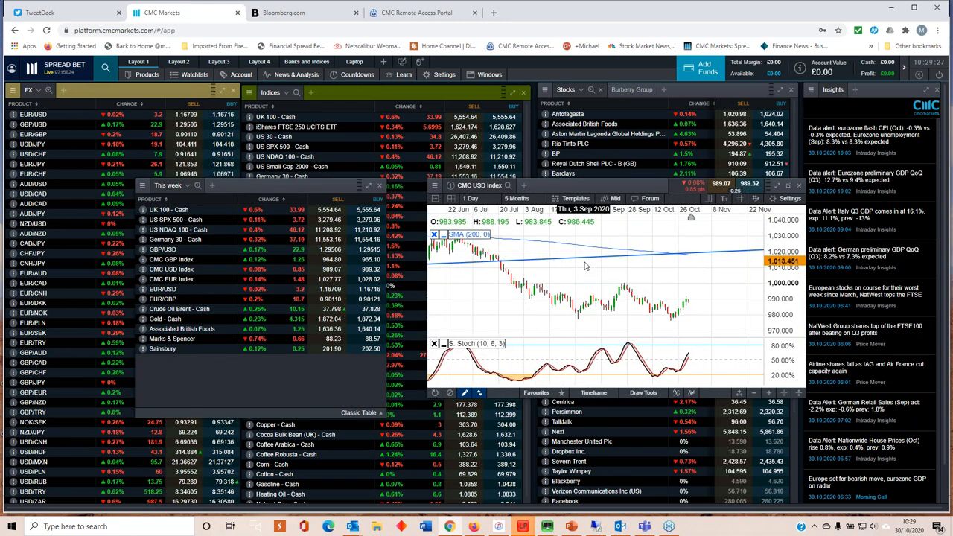
{"action": "left_click", "coordinate": [518, 198]}
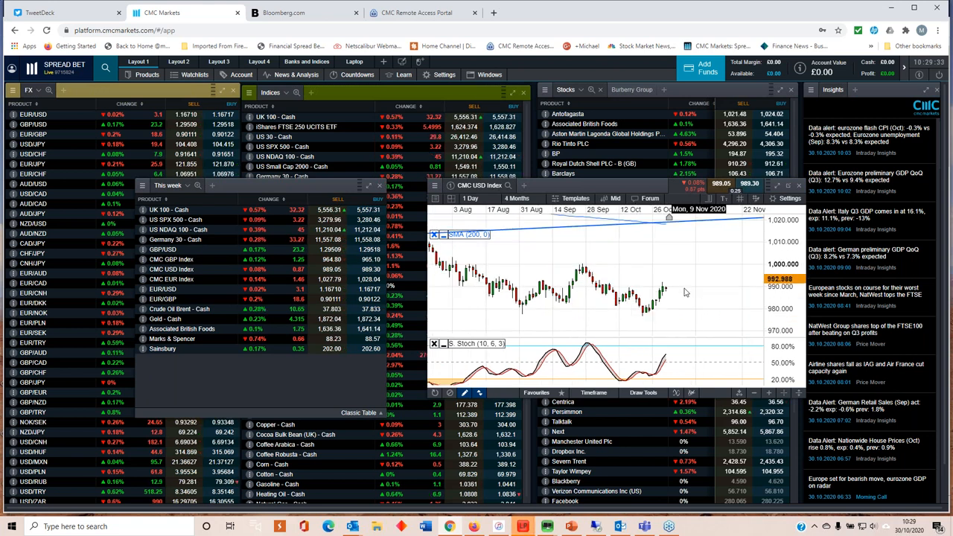
{"action": "left_click", "coordinate": [519, 198]}
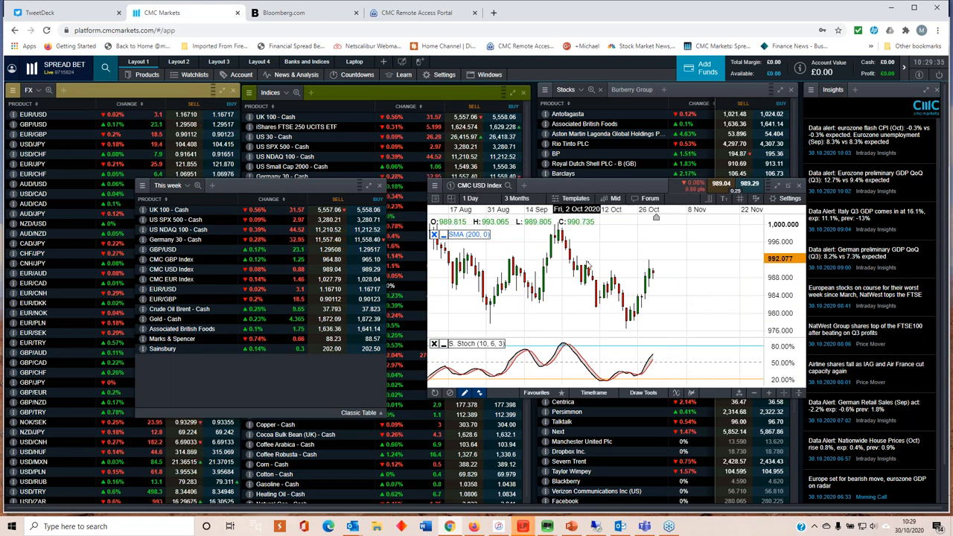
{"action": "mouse_move", "coordinate": [613, 259]}
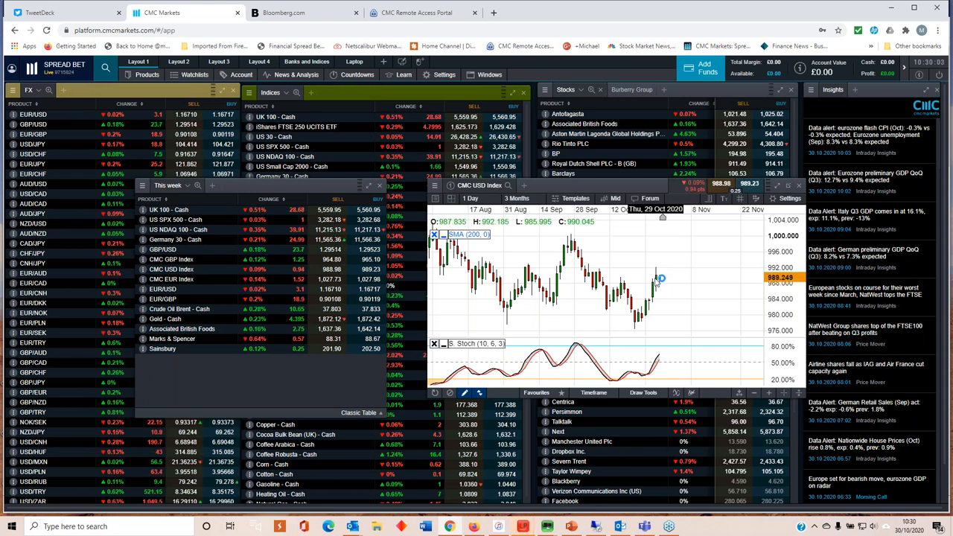
{"action": "mouse_move", "coordinate": [634, 339]}
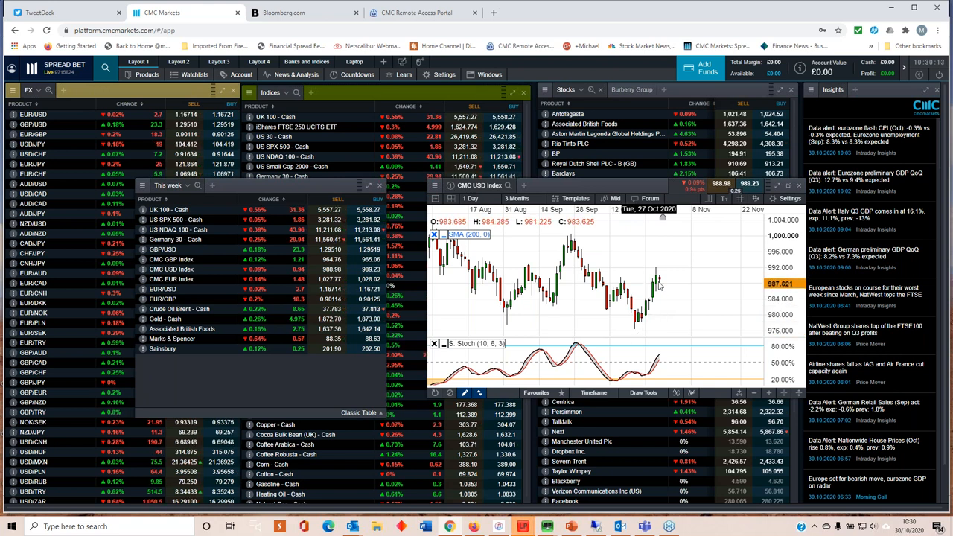
Step: Switch the USD index chart to 4 hours and draw a rising support line under recent lows
{"action": "left_click", "coordinate": [471, 198]}
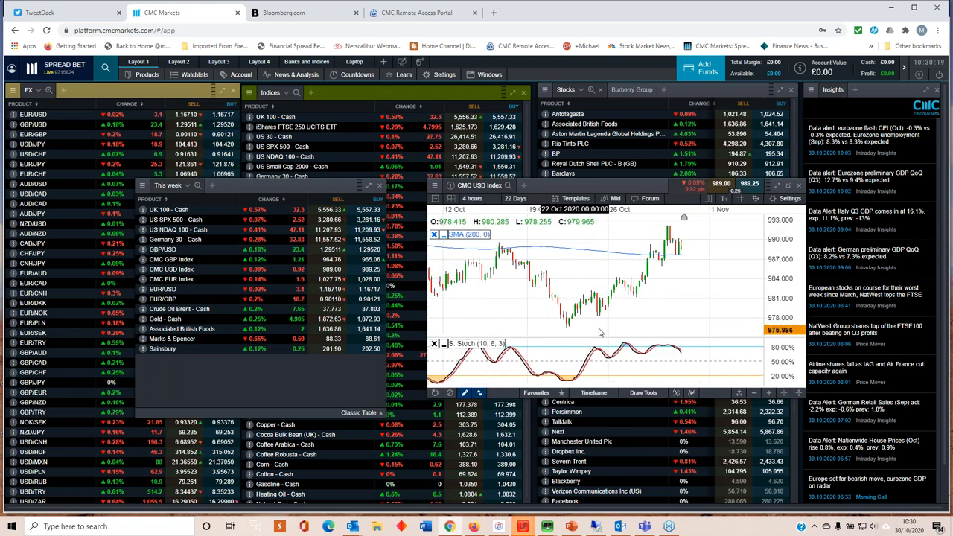
{"action": "mouse_move", "coordinate": [659, 286]}
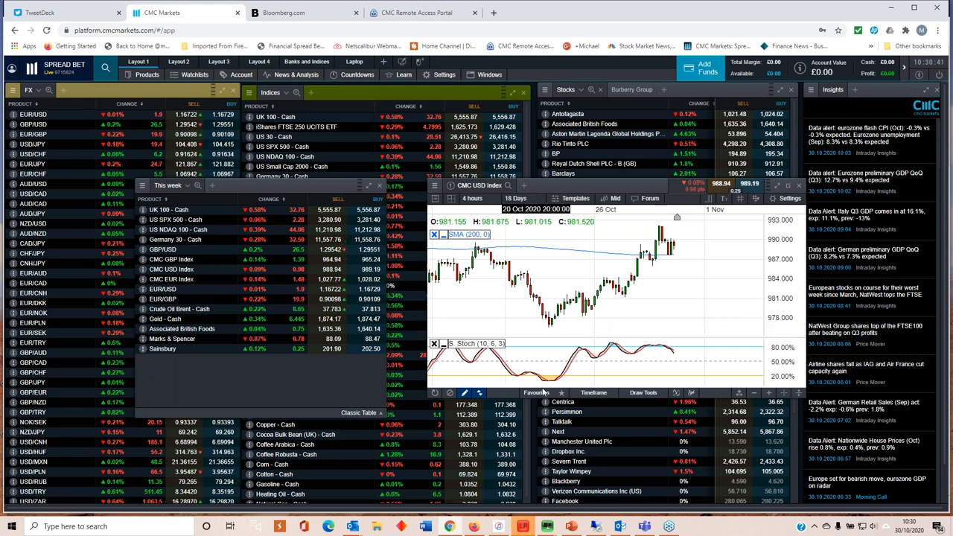
{"action": "left_click", "coordinate": [536, 393]}
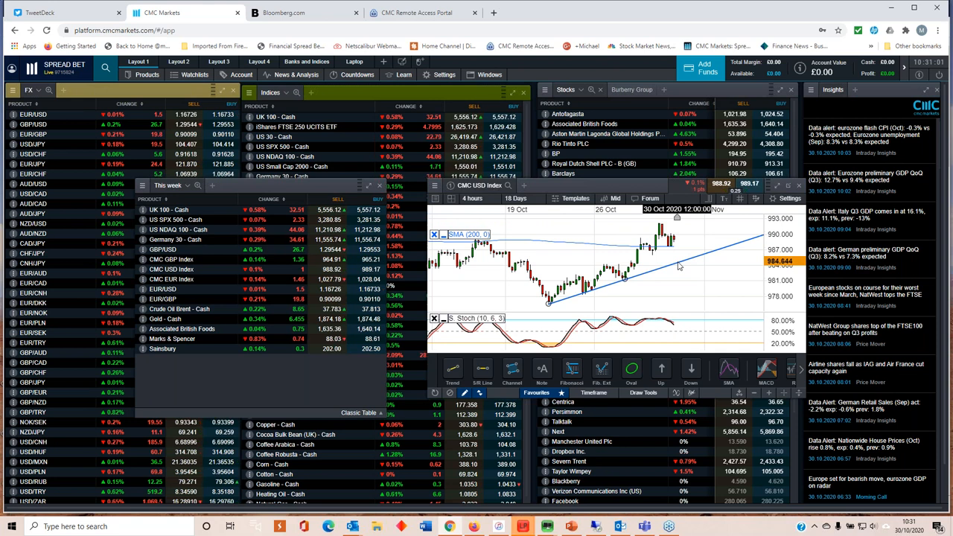
{"action": "mouse_move", "coordinate": [670, 291]}
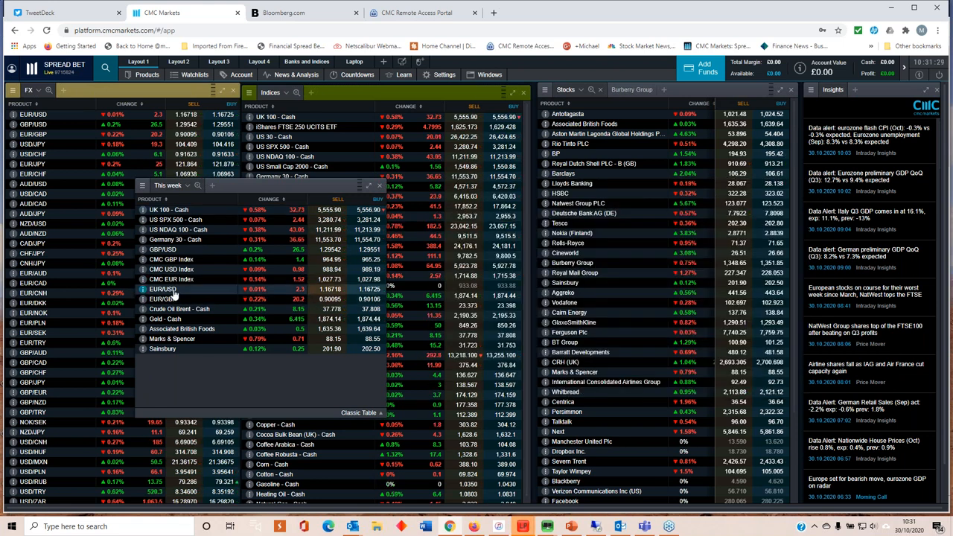
Step: Open the EUR/USD chart from the FX watchlist
{"action": "left_click", "coordinate": [163, 289]}
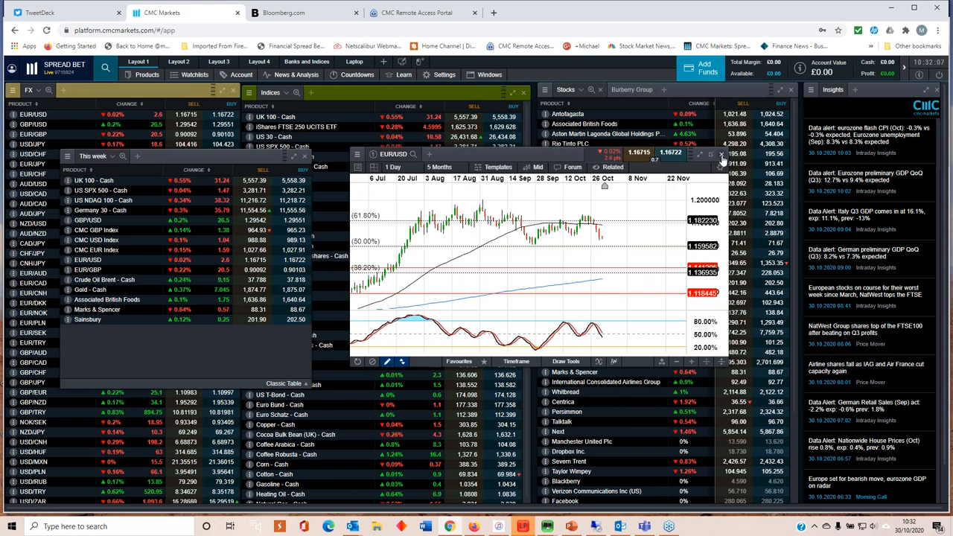
Step: Load GBP/USD into the chart window
{"action": "left_click", "coordinate": [721, 153]}
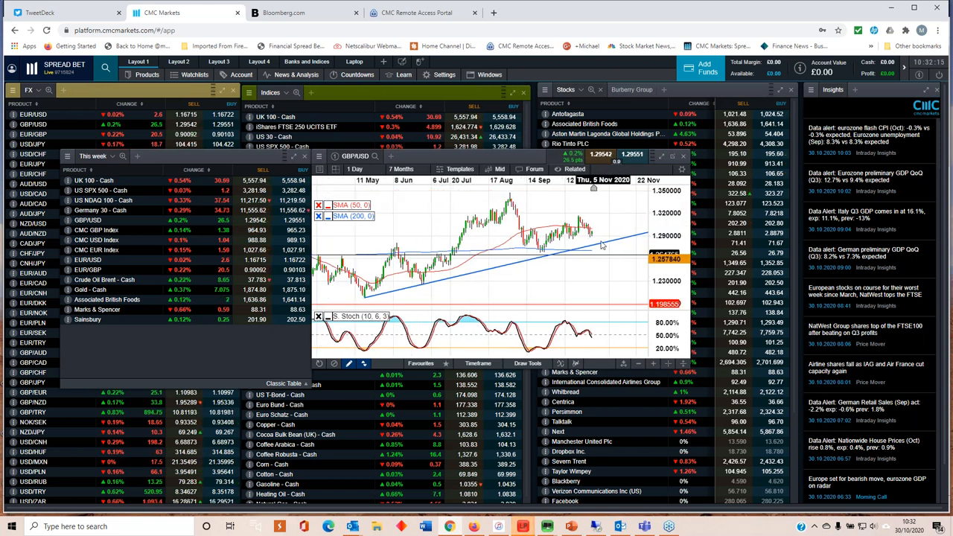
{"action": "mouse_move", "coordinate": [568, 244]}
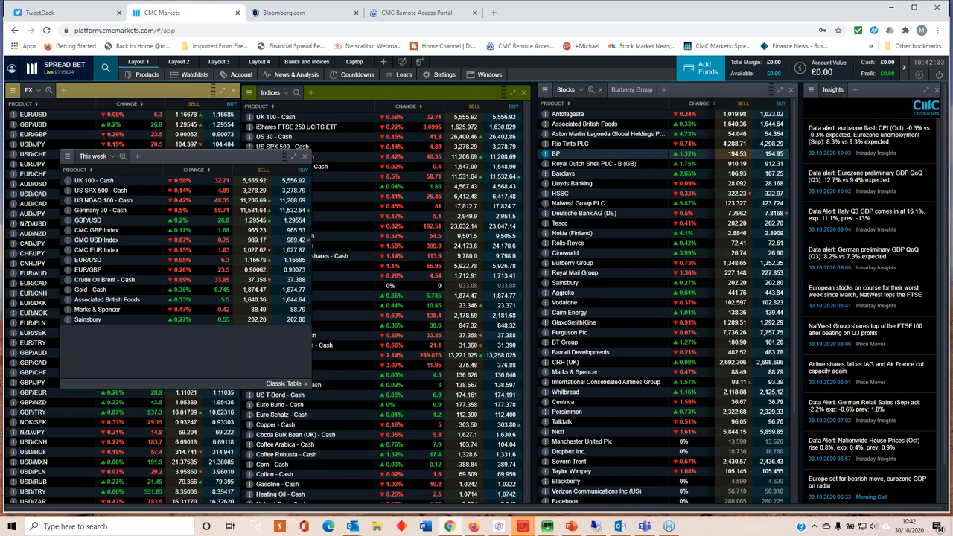
{"action": "mouse_move", "coordinate": [107, 238]}
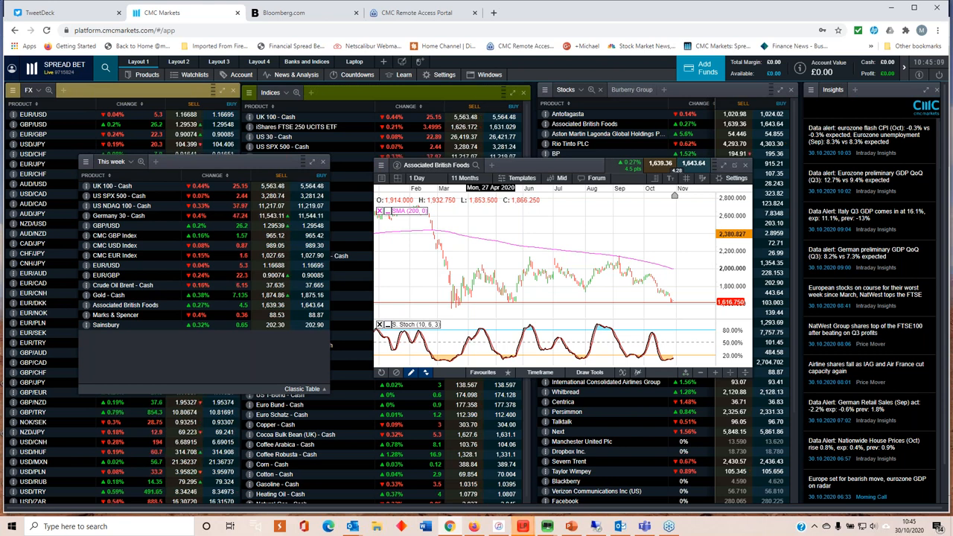
{"action": "mouse_move", "coordinate": [534, 250]}
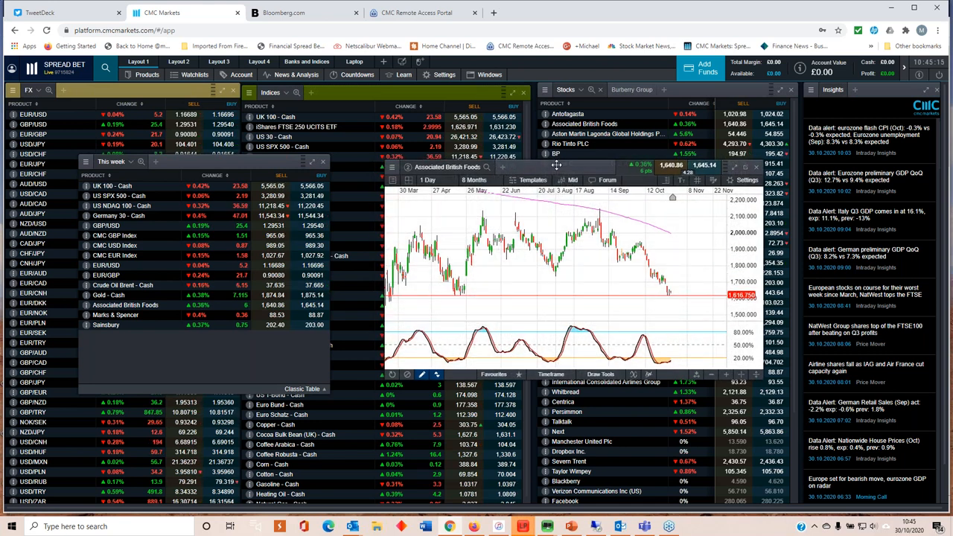
{"action": "mouse_move", "coordinate": [568, 289]}
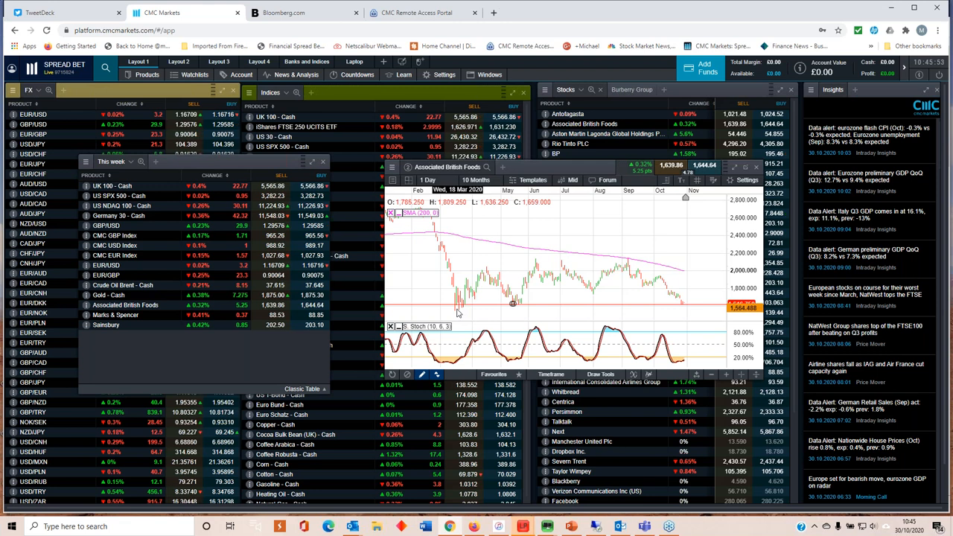
Step: Switch the Associated British Foods chart to a candle display style
{"action": "left_click", "coordinate": [571, 180]}
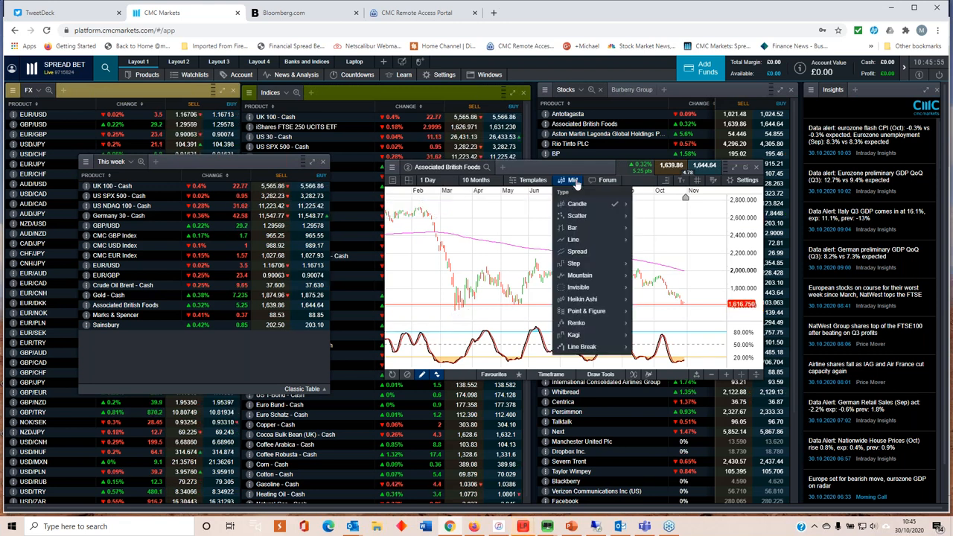
{"action": "mouse_move", "coordinate": [573, 239]}
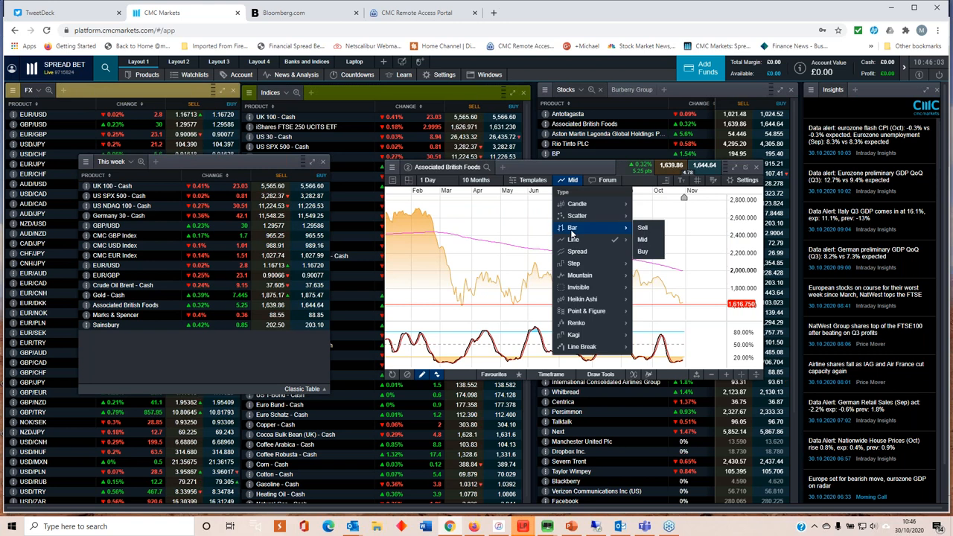
{"action": "mouse_move", "coordinate": [578, 203]}
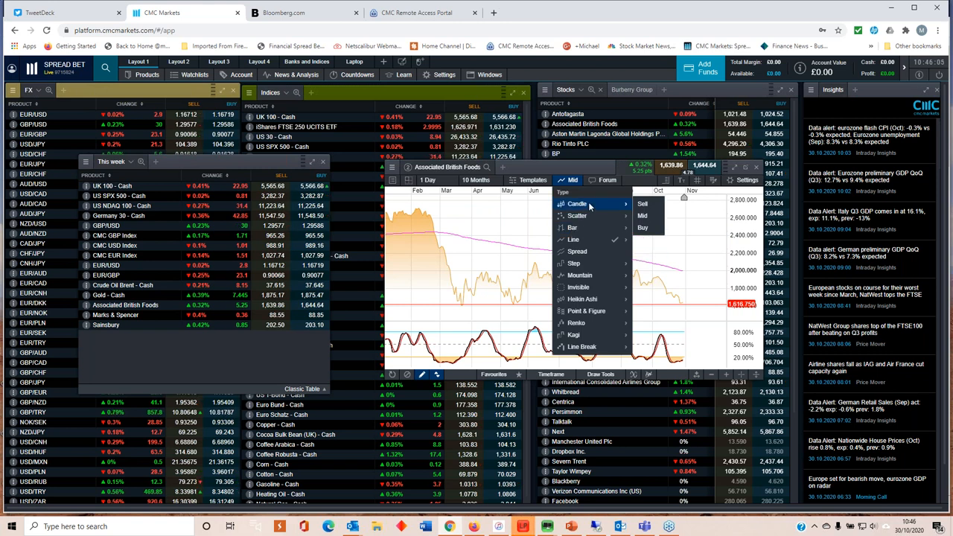
{"action": "left_click", "coordinate": [578, 202]}
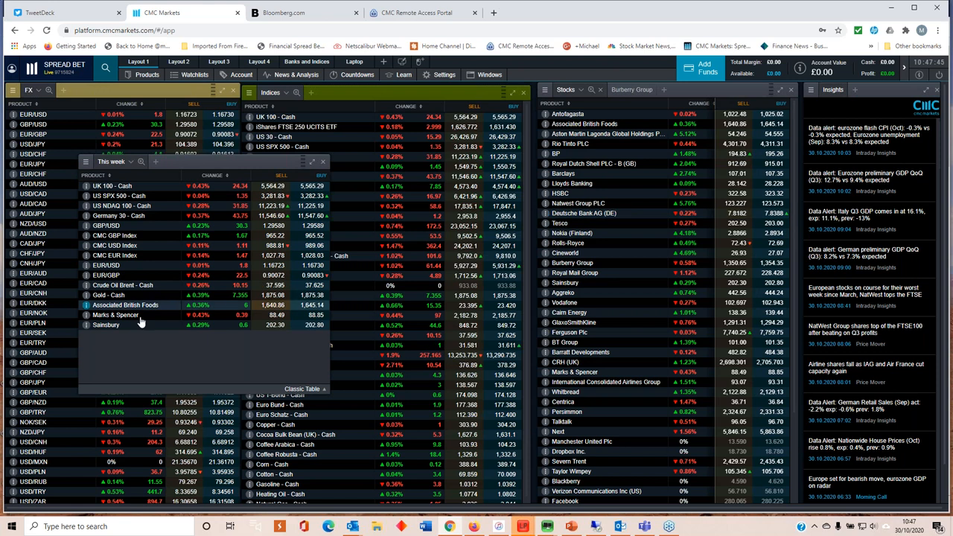
Step: Open the product library list of market categories over the watchlists
{"action": "left_click", "coordinate": [106, 325]}
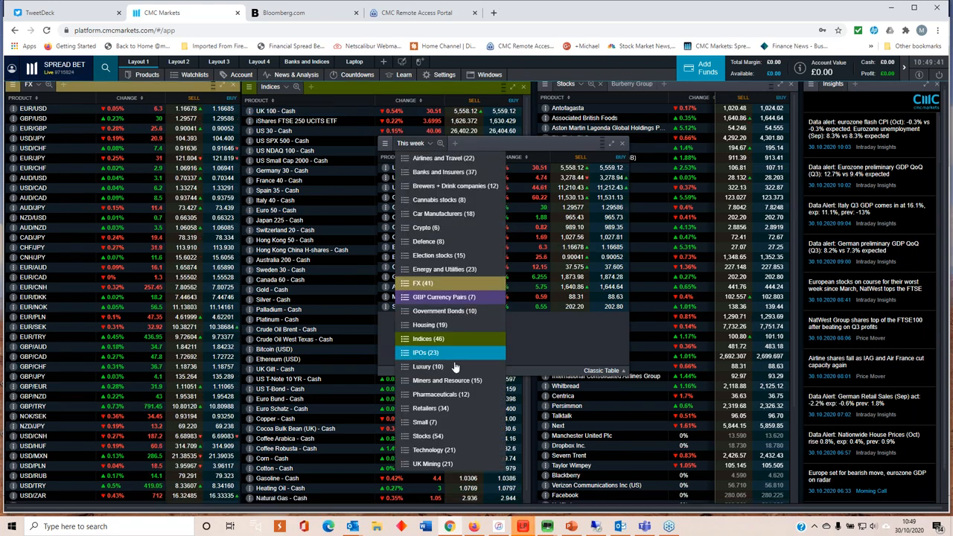
Step: Open the IPO stocks list and bring up a chart of Peloton Interactive
{"action": "left_click", "coordinate": [426, 352]}
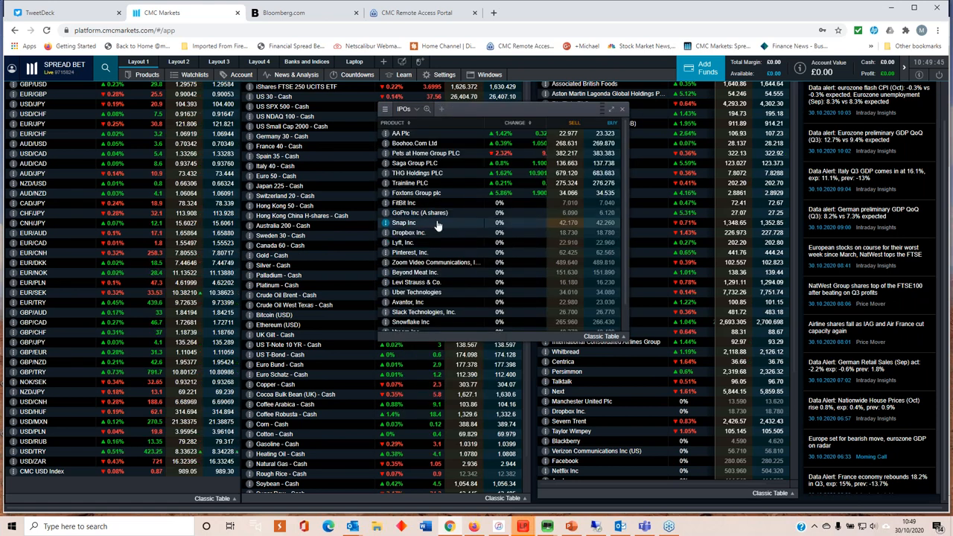
{"action": "scroll", "scroll_direction": "down", "scroll_amount": 3}
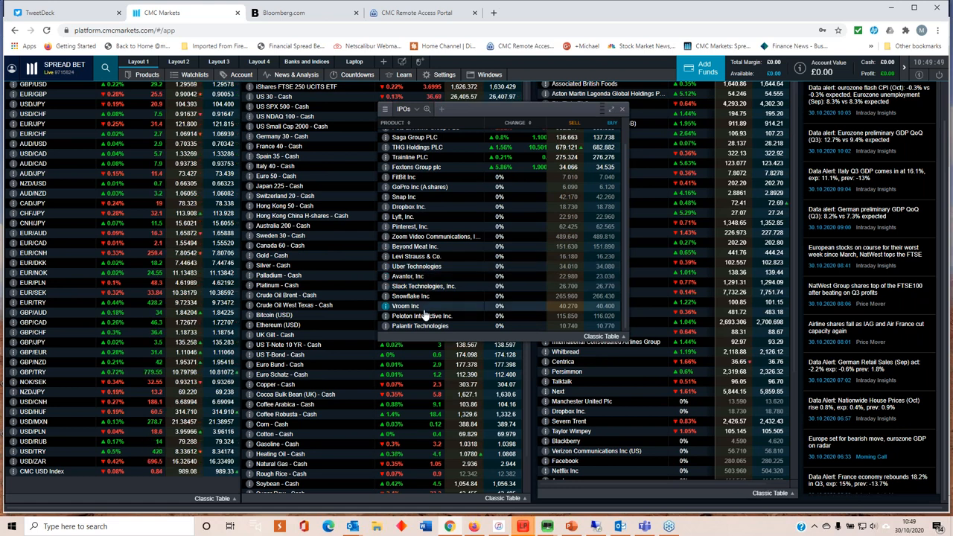
{"action": "left_click", "coordinate": [420, 316]}
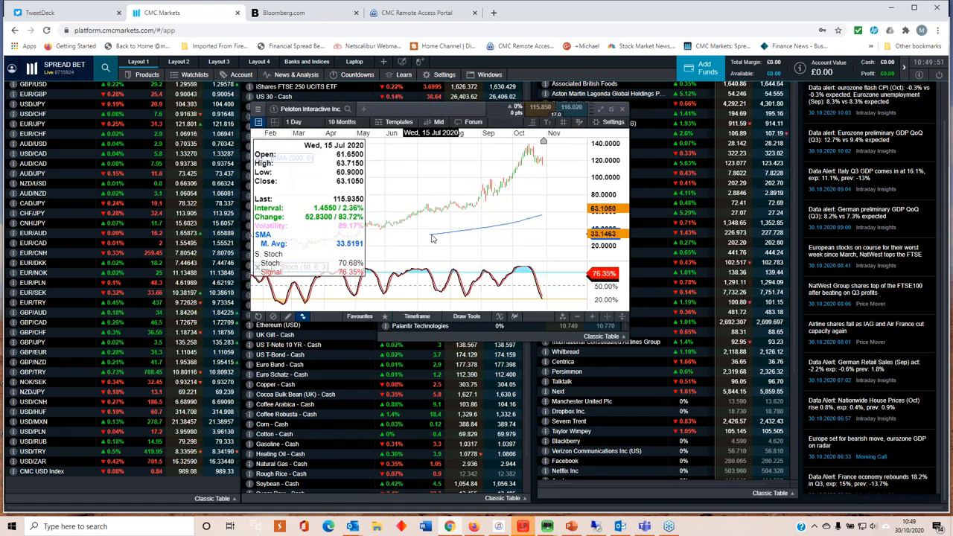
{"action": "left_click", "coordinate": [339, 123]}
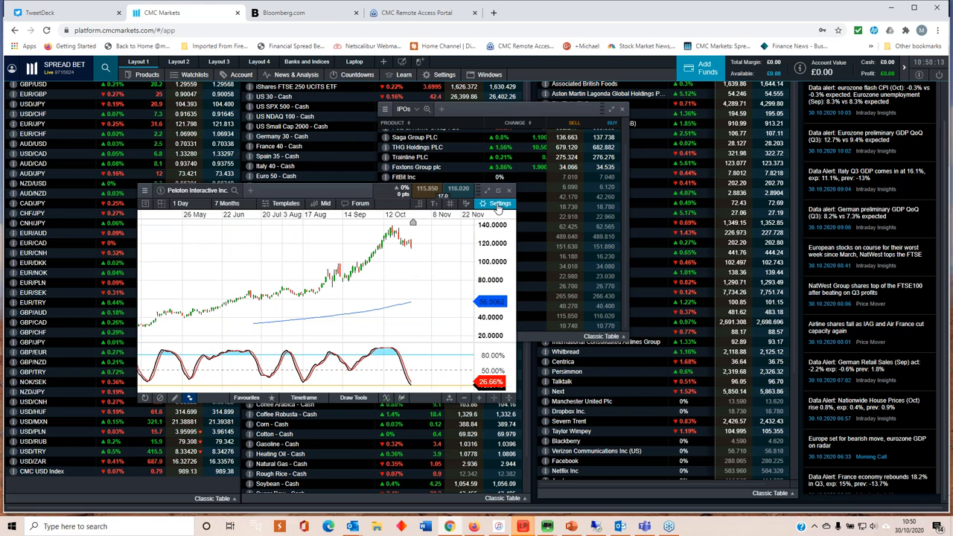
Step: Adjust the Peloton chart's display settings, then switch to the Weekly market update presentation
{"action": "left_click", "coordinate": [501, 203]}
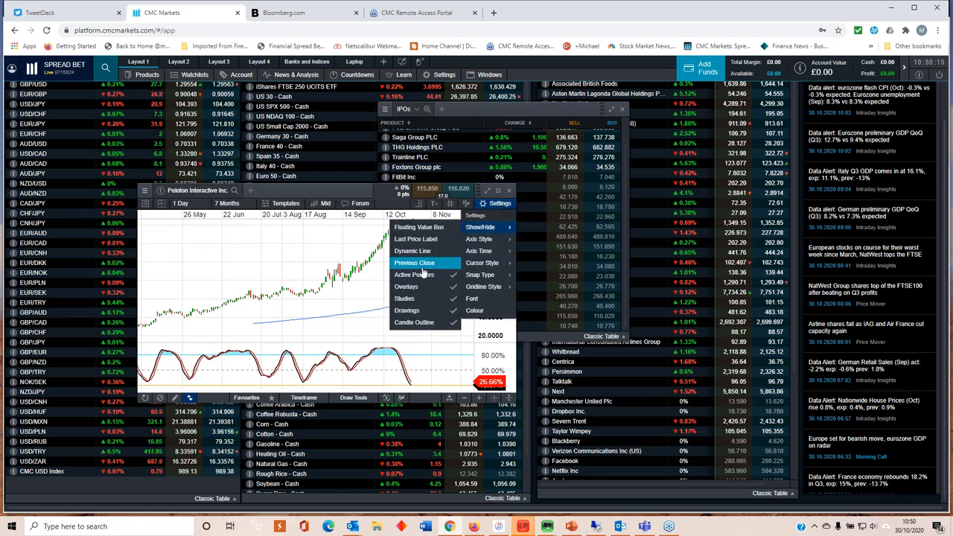
{"action": "left_click", "coordinate": [414, 262]}
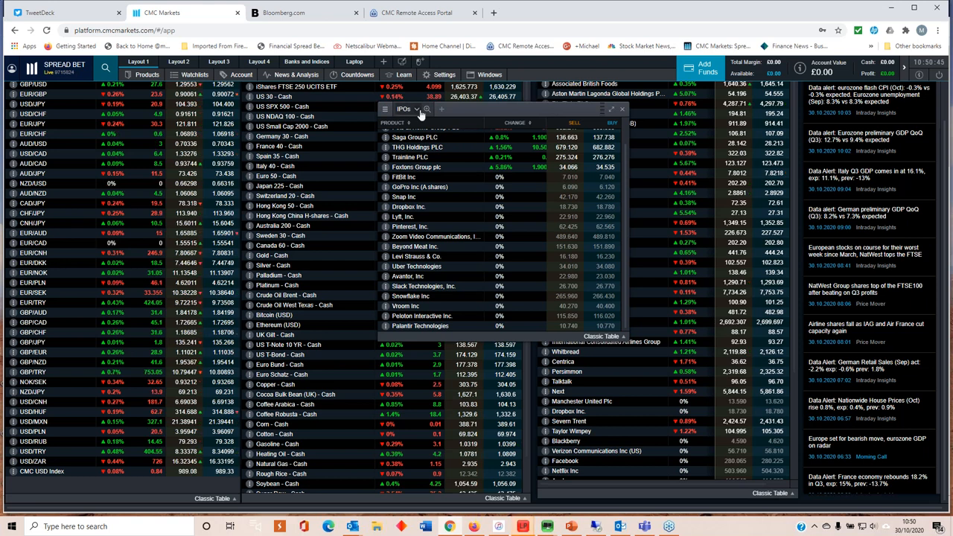
{"action": "left_click", "coordinate": [420, 111]}
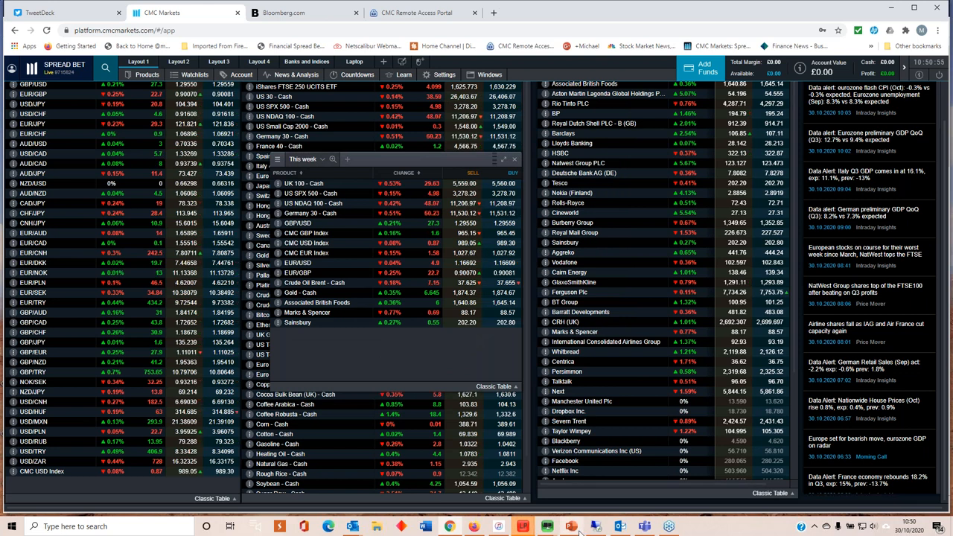
{"action": "left_click", "coordinate": [569, 524]}
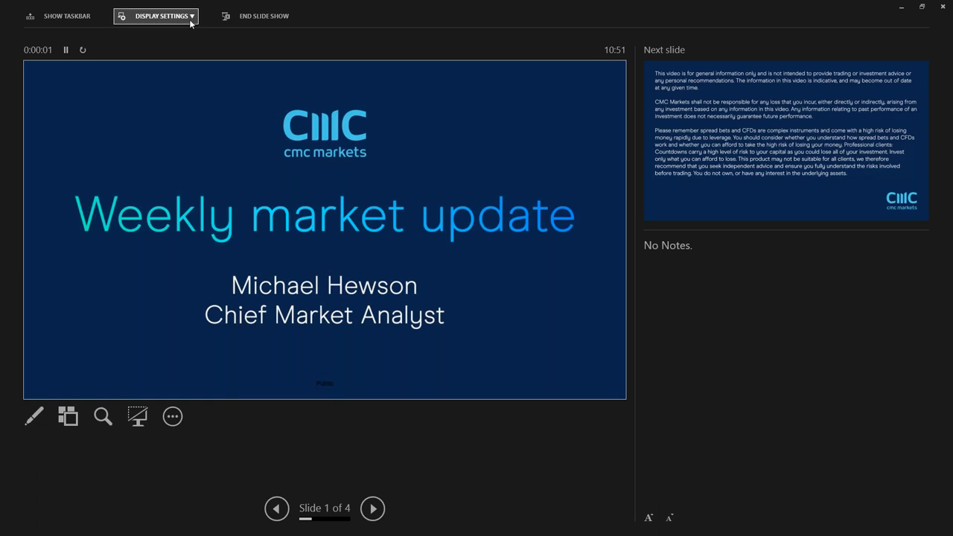
Step: Swap Presenter View and Slide Show so the disclaimer slides run full screen
{"action": "left_click", "coordinate": [158, 16]}
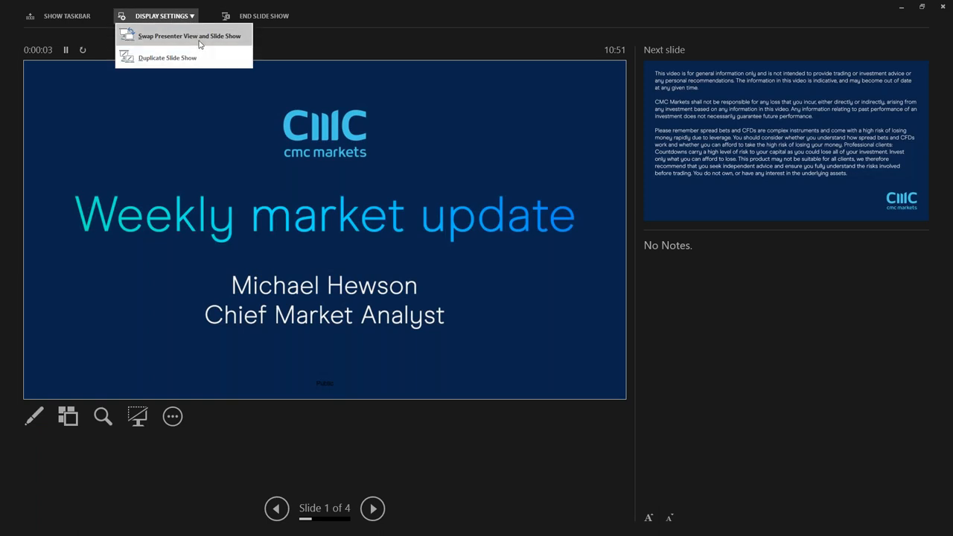
{"action": "left_click", "coordinate": [189, 36]}
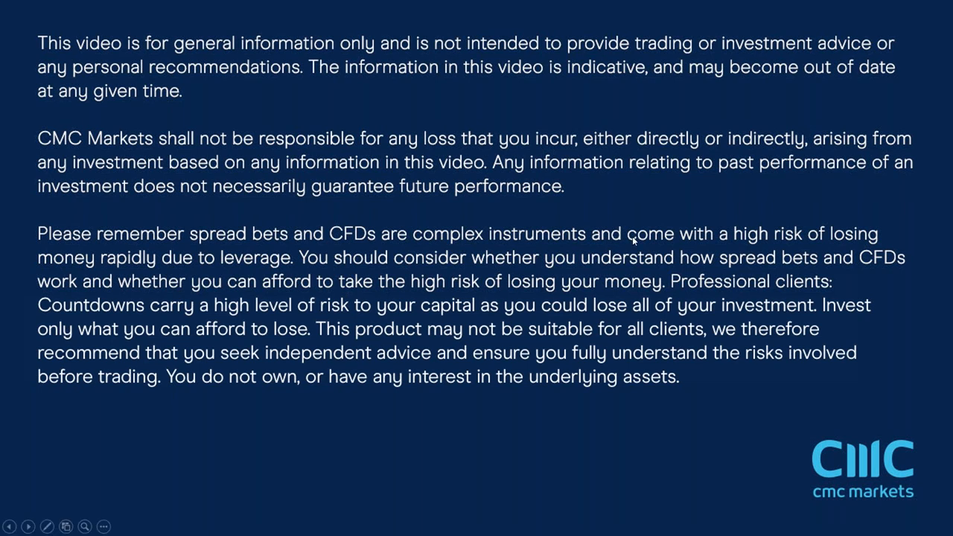
{"action": "mouse_move", "coordinate": [432, 199]}
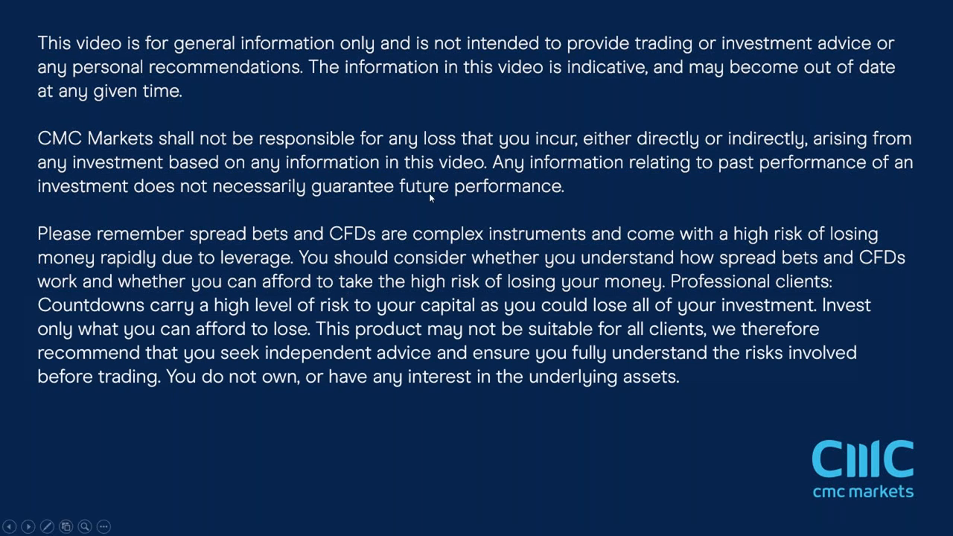
{"action": "mouse_move", "coordinate": [429, 232]}
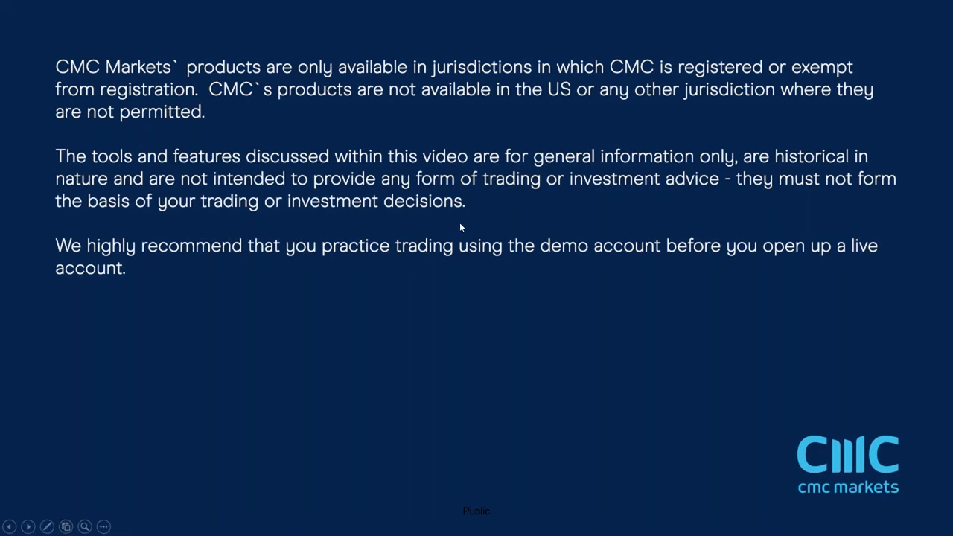
{"action": "mouse_move", "coordinate": [458, 229]}
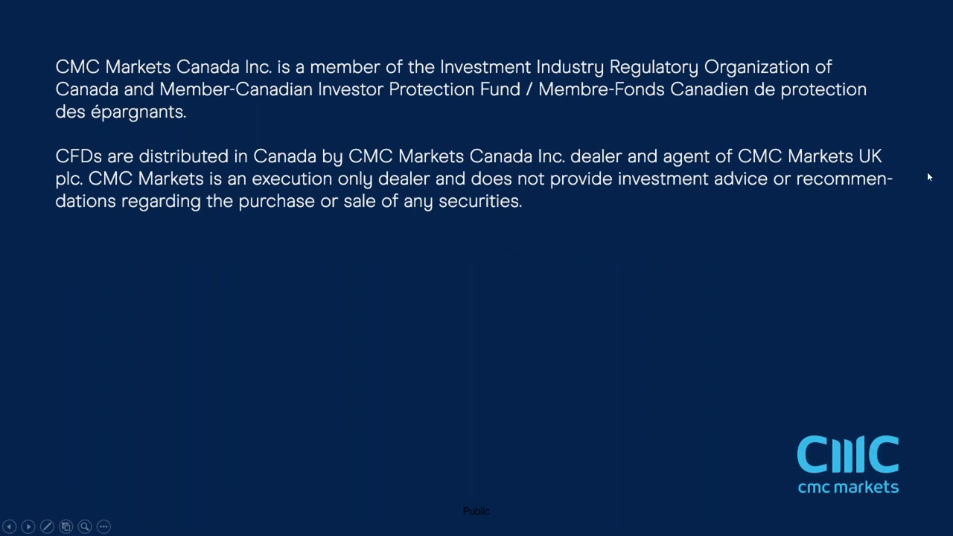
{"action": "mouse_move", "coordinate": [507, 292]}
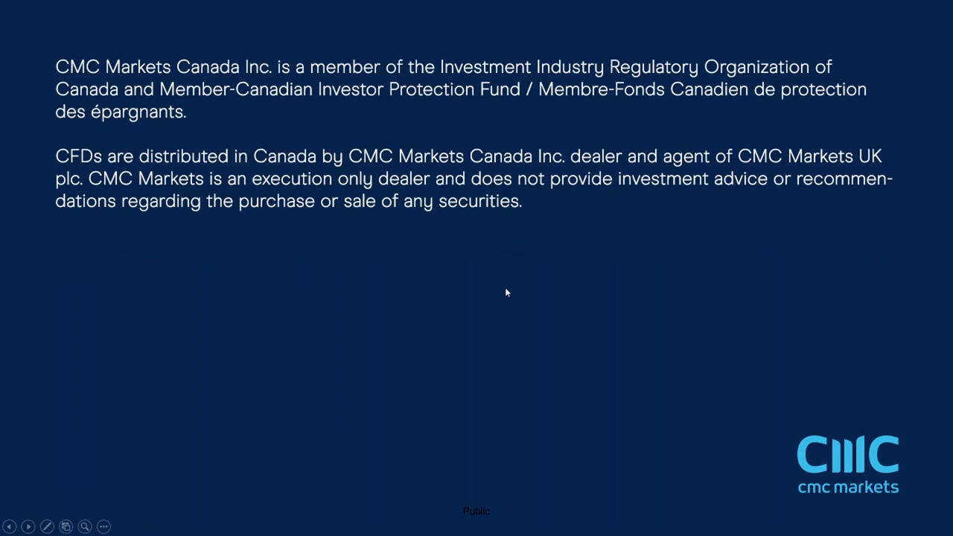